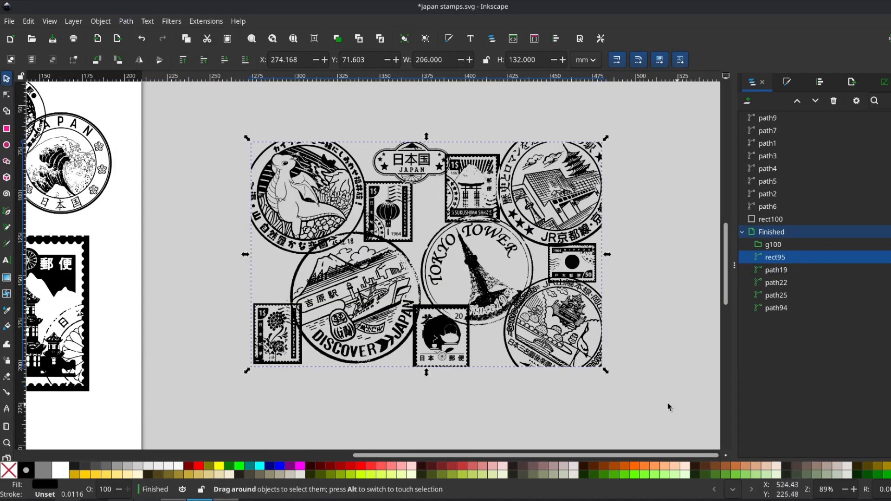
{"action": "mouse_move", "coordinate": [795, 251]}
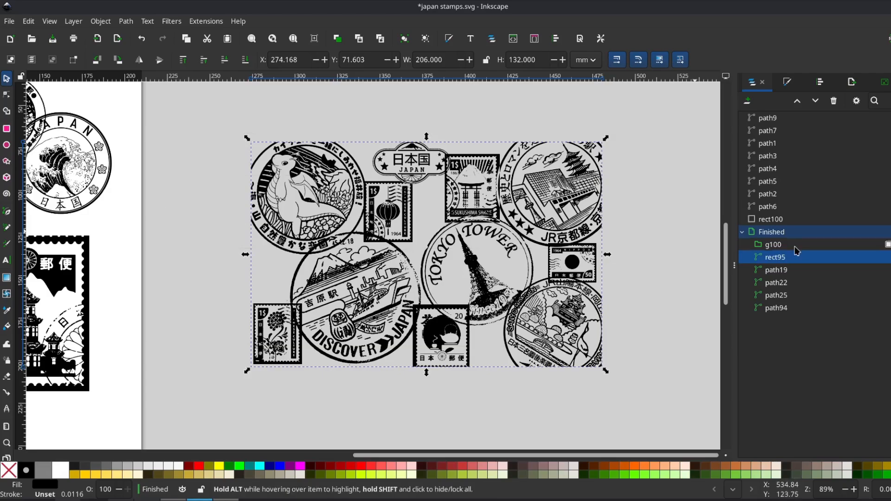
- Import the seven stamp PNGs, including alf.png, from Downloads as separate images
{"action": "left_click", "coordinate": [9, 21]}
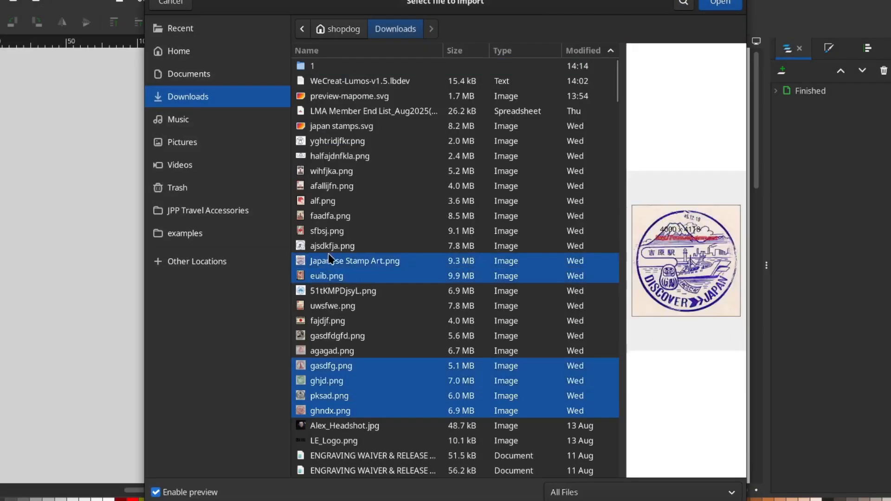
{"action": "mouse_move", "coordinate": [338, 206]}
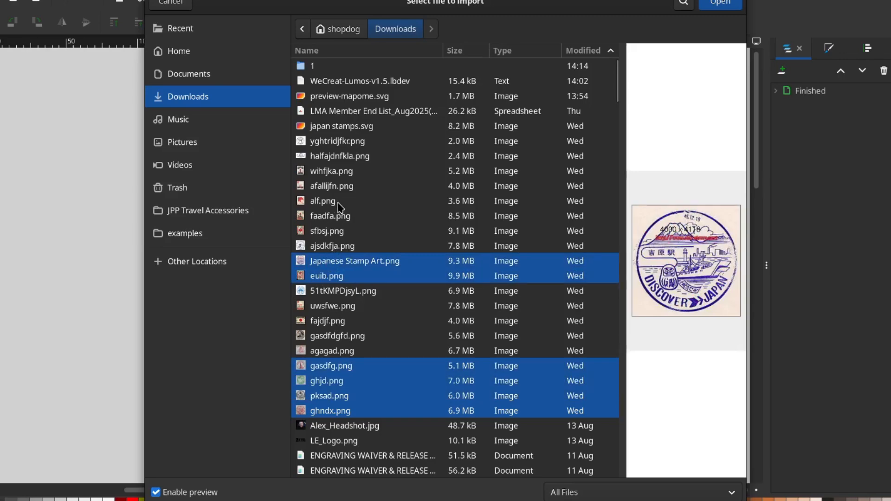
{"action": "left_click", "coordinate": [322, 201]}
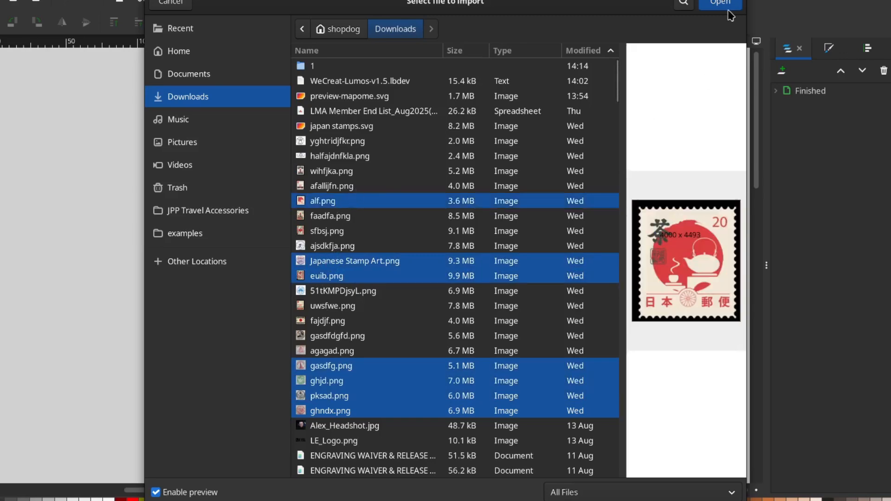
{"action": "left_click", "coordinate": [719, 3]}
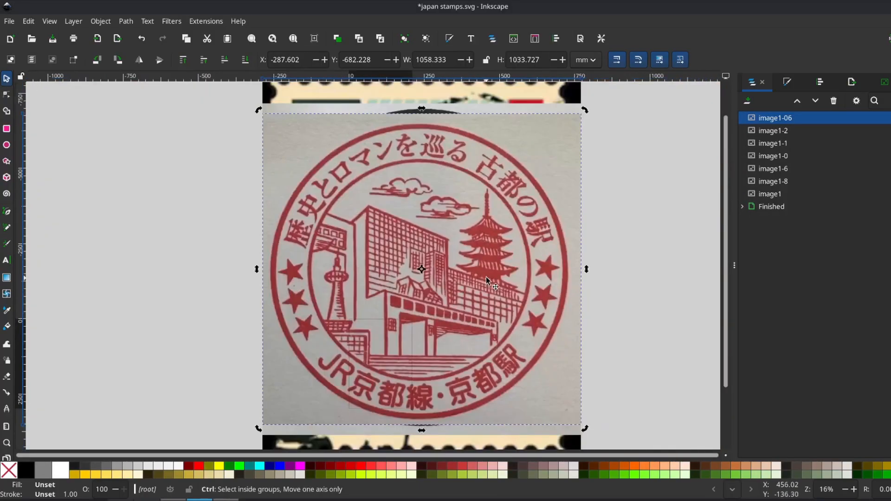
- Select a stamp photo and bring up Trace Bitmap for it
{"action": "left_click", "coordinate": [774, 156]}
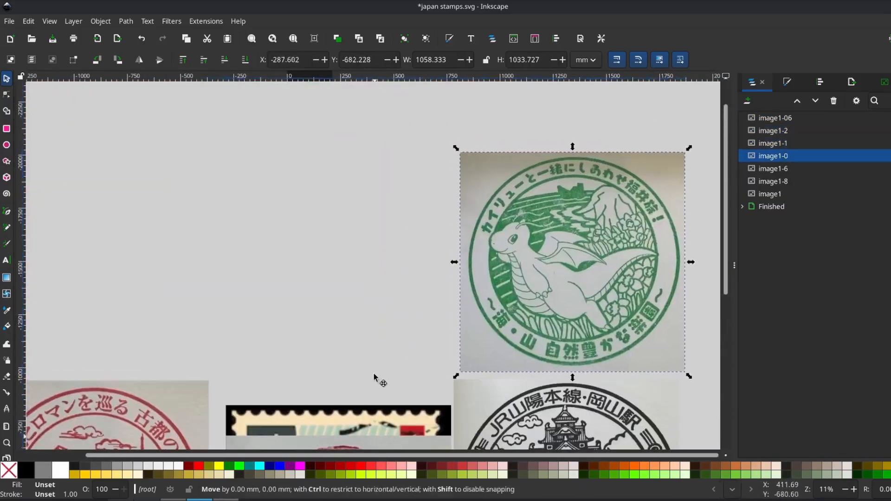
{"action": "right_click", "coordinate": [375, 380]}
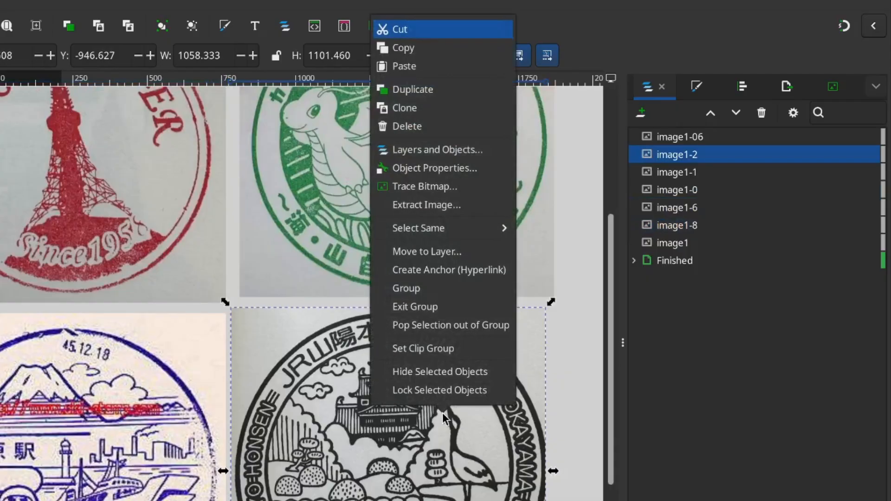
{"action": "mouse_move", "coordinate": [434, 191]}
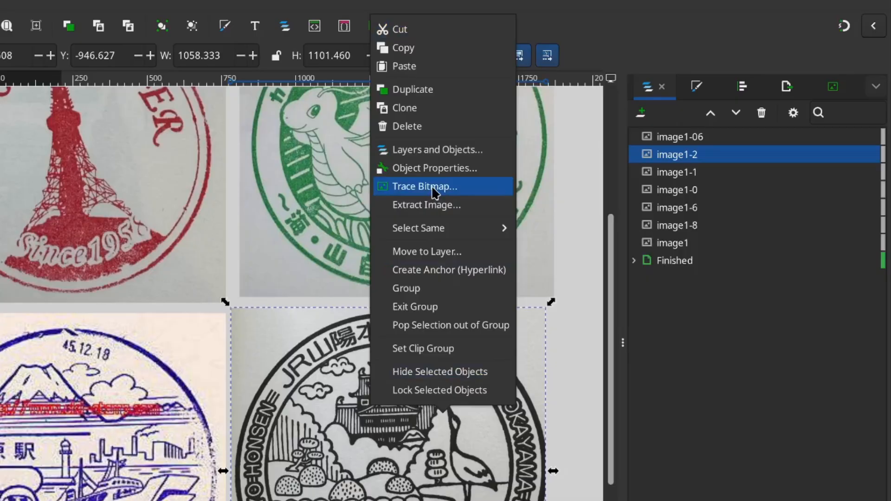
{"action": "left_click", "coordinate": [424, 186]}
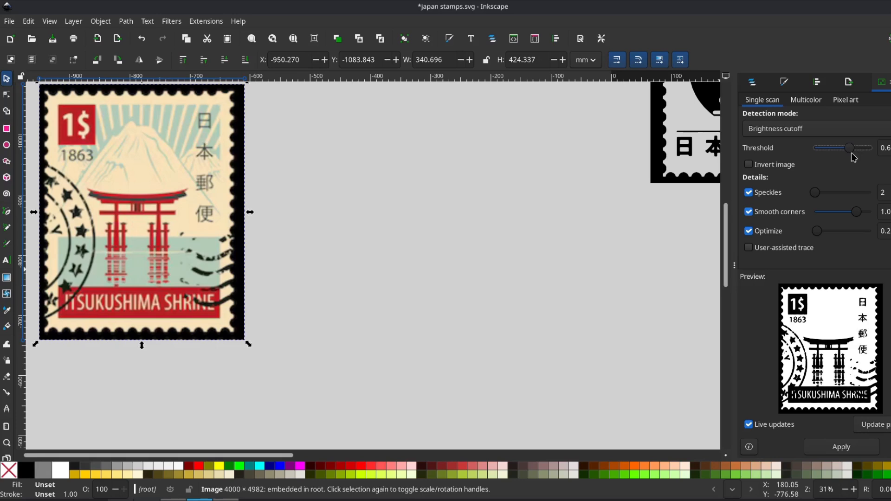
- Create two brightness-cutoff traces of the shrine stamp at about 0.6 and 0.8
{"action": "left_click", "coordinate": [842, 446]}
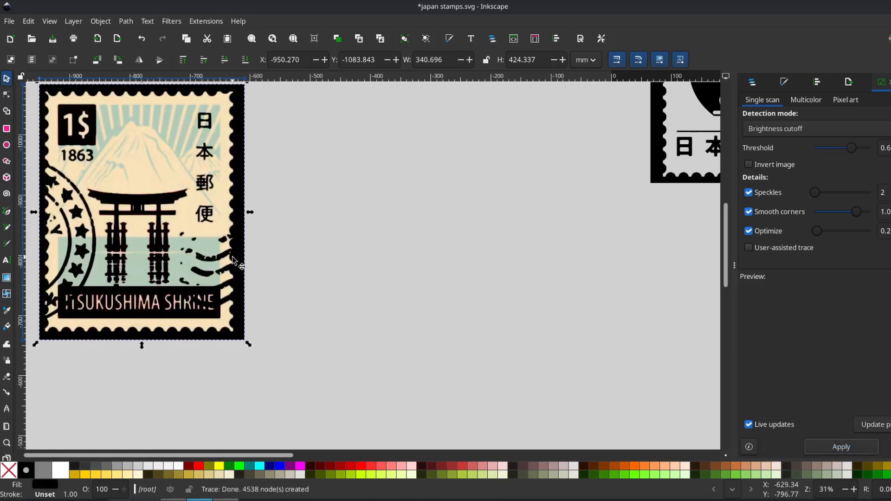
{"action": "left_click", "coordinate": [841, 447]}
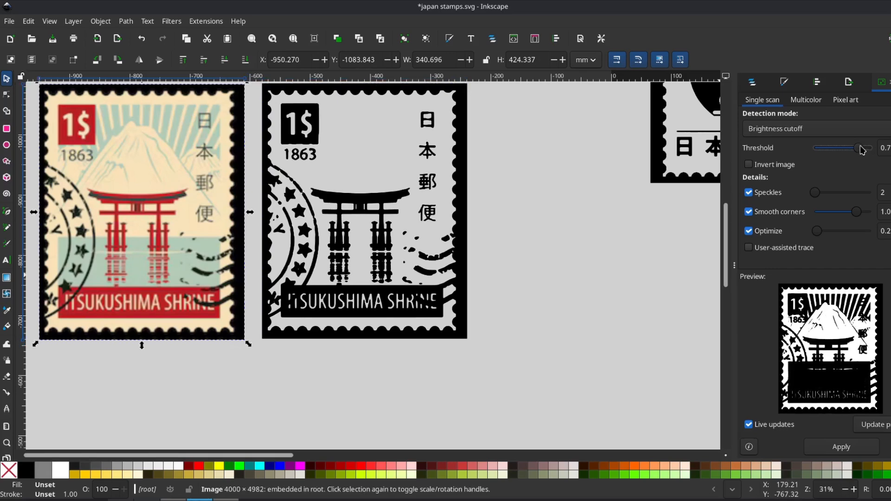
{"action": "left_click", "coordinate": [857, 148]}
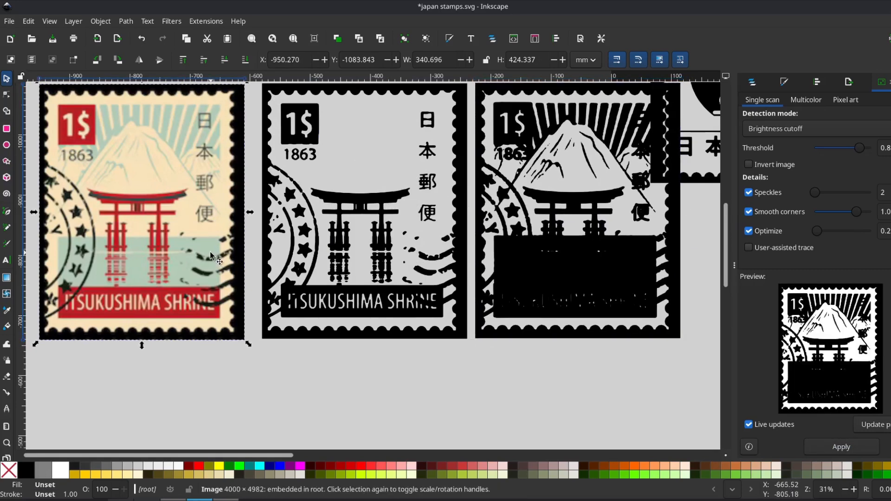
- Center the two traces on each other in Align and Distribute
{"action": "left_click", "coordinate": [841, 446]}
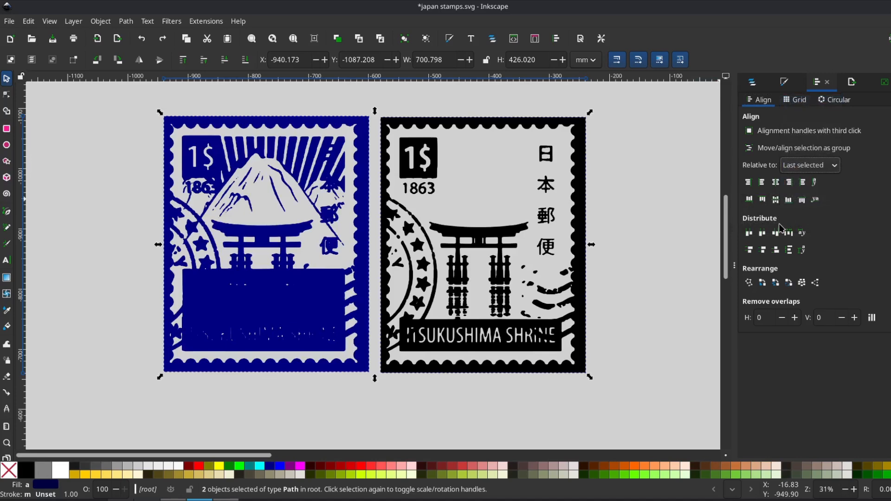
{"action": "left_click", "coordinate": [775, 182]}
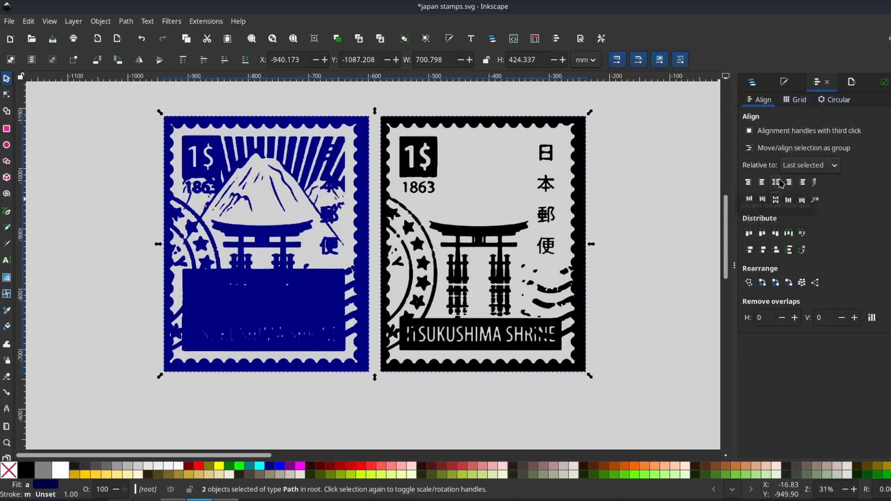
{"action": "left_click", "coordinate": [776, 182]}
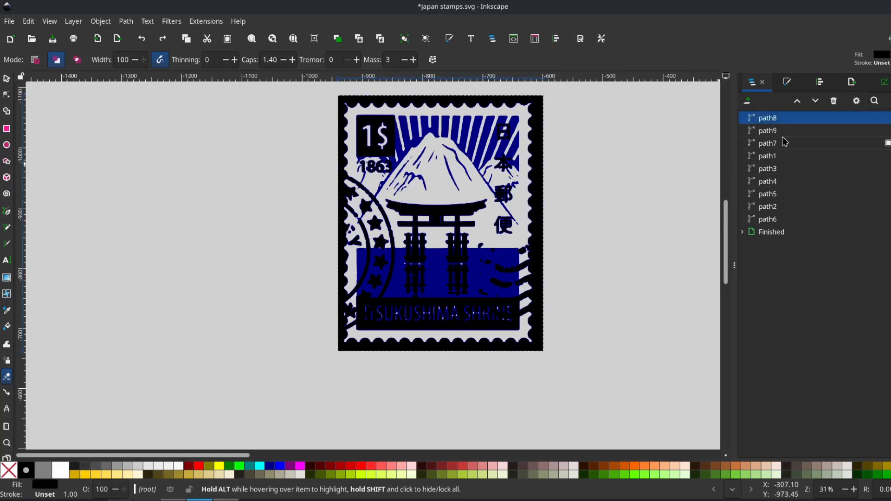
- Select one of the stacked shrine traces for cleanup
{"action": "left_click", "coordinate": [768, 130]}
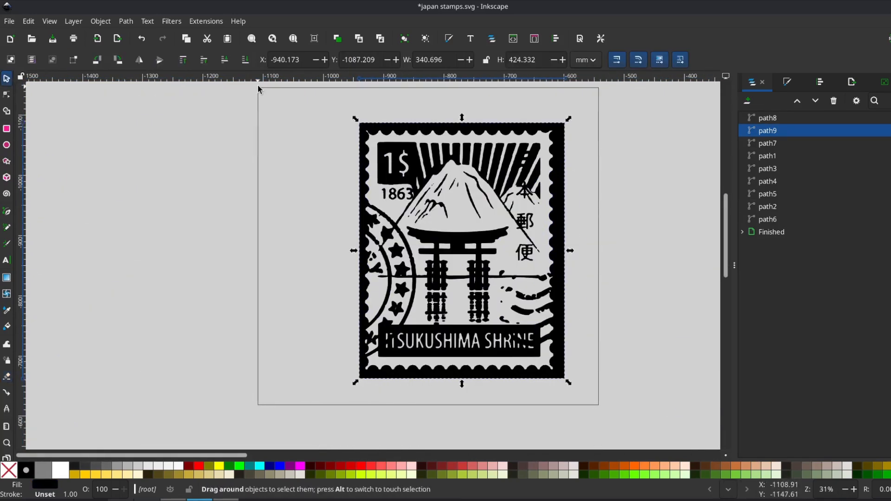
{"action": "left_click", "coordinate": [125, 21]}
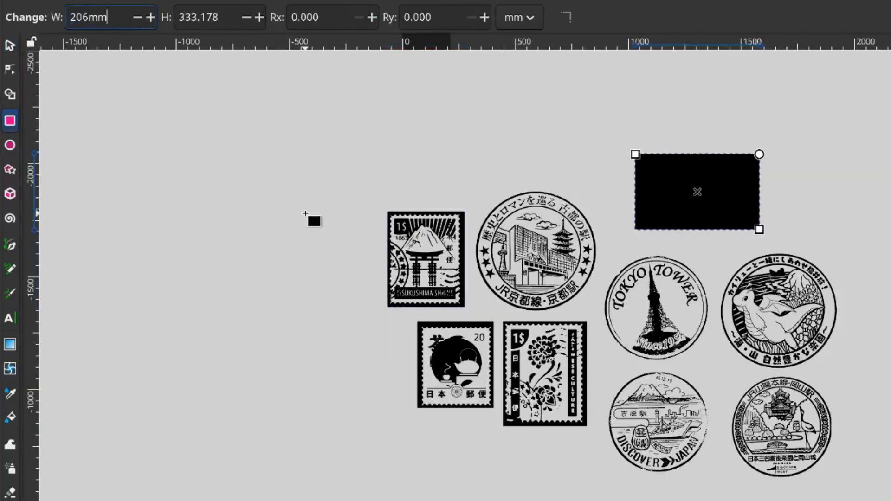
- Resize the rectangle to 206 mm wide by 132 mm tall
{"action": "key", "text": "Return"}
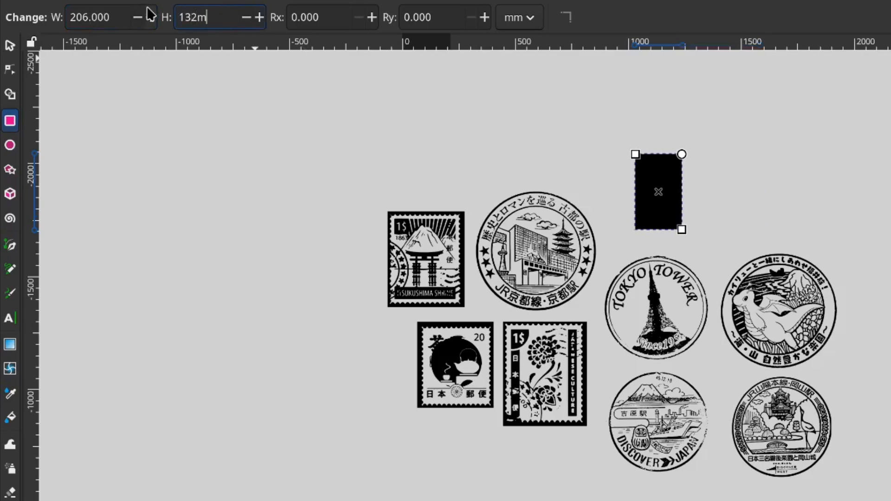
{"action": "key", "text": "Return"}
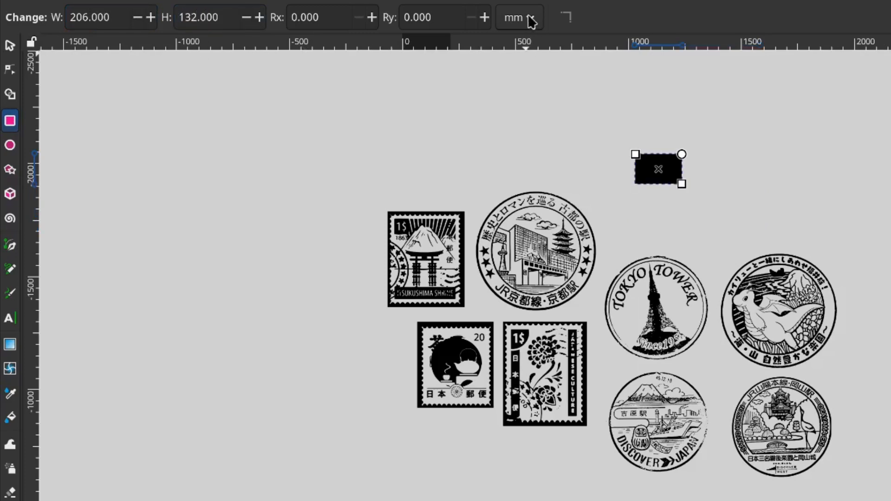
{"action": "left_click", "coordinate": [515, 16]}
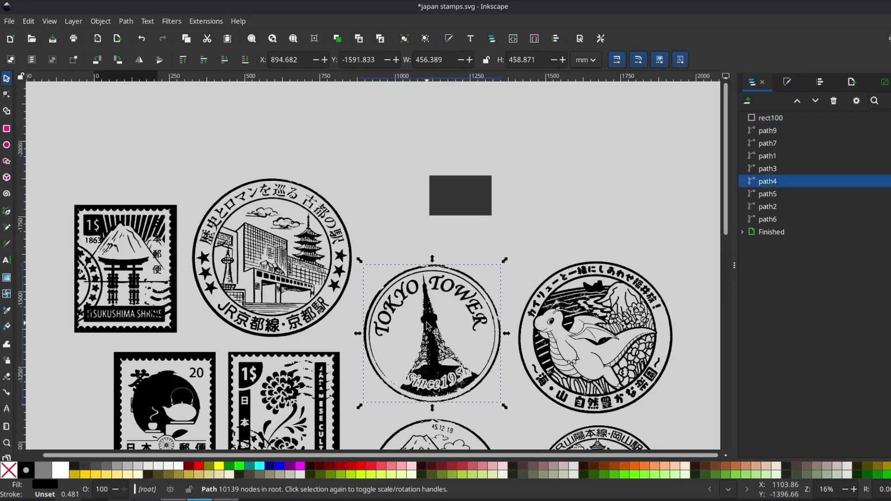
- Move rect100 into the Finished layer over the stamp collage
{"action": "left_click", "coordinate": [771, 117]}
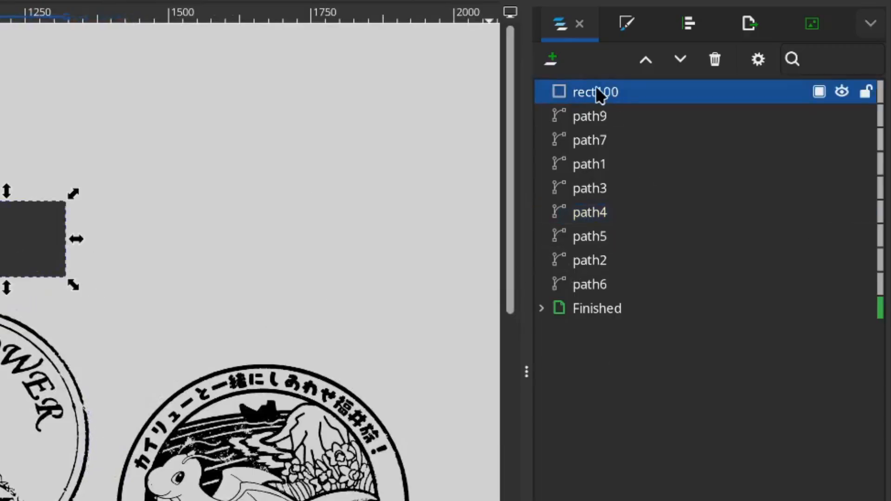
{"action": "left_click", "coordinate": [542, 309]}
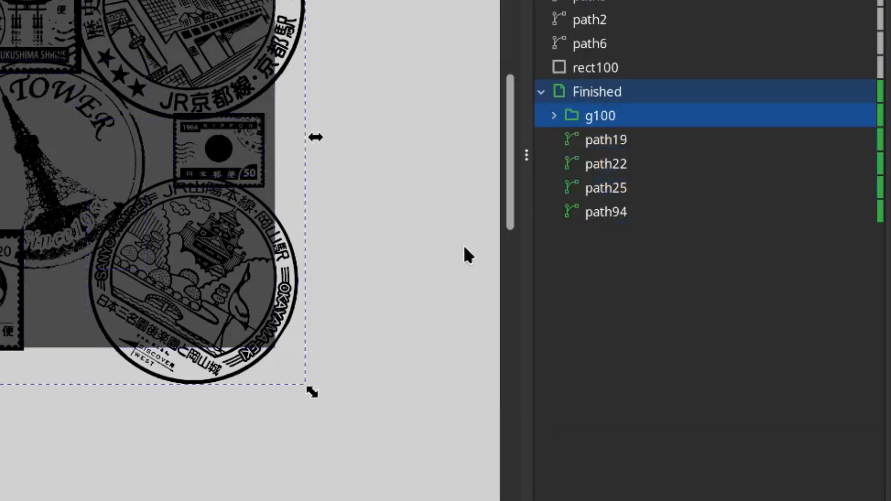
- Combine all paths inside the g100 group into one path
{"action": "left_click", "coordinate": [553, 115]}
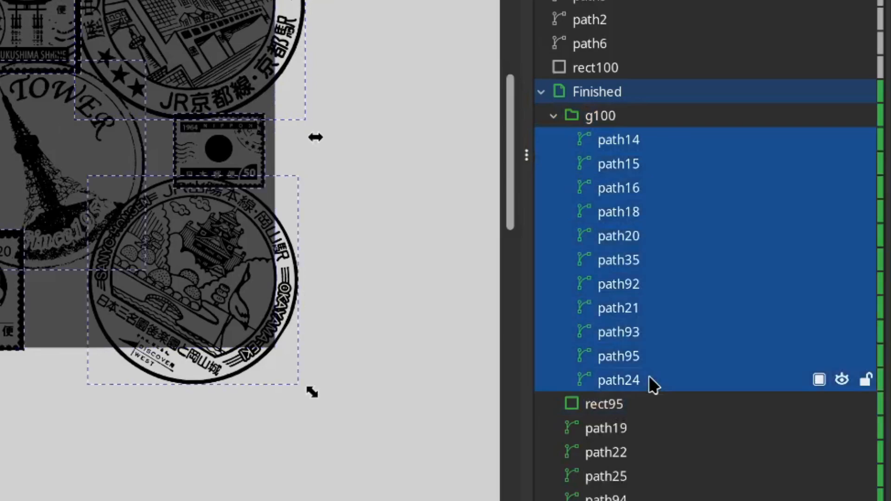
{"action": "left_click", "coordinate": [334, 20]}
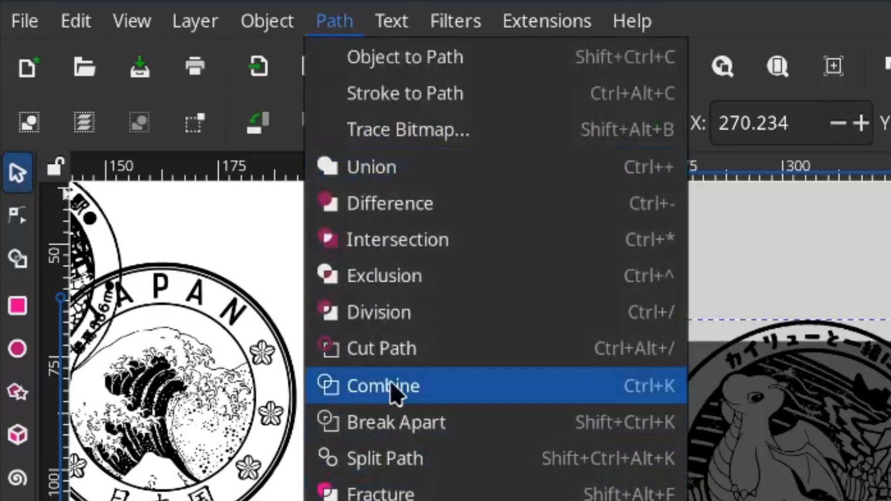
{"action": "left_click", "coordinate": [382, 386]}
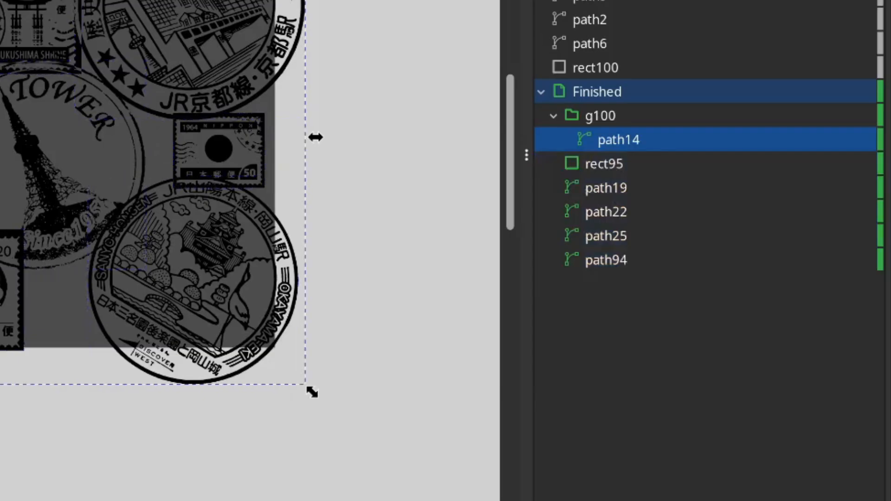
- Intersect the combined stamp path with rect95 to crop the collage
{"action": "left_click", "coordinate": [604, 164]}
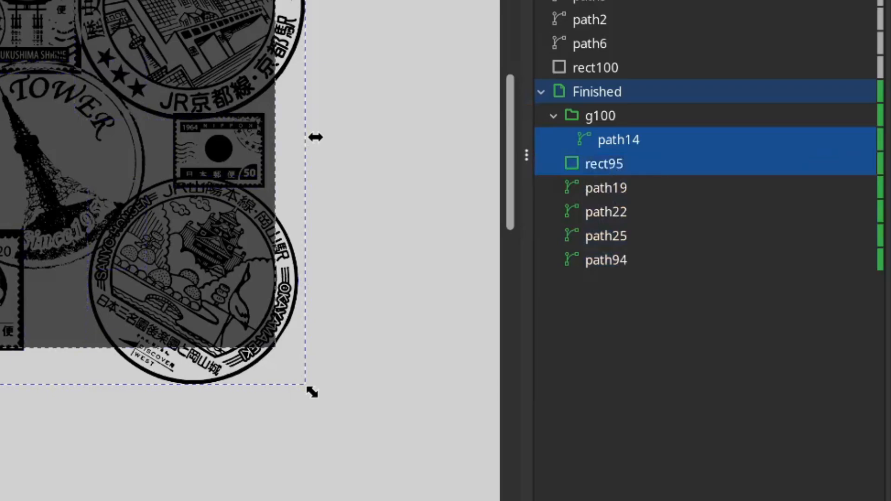
{"action": "left_click", "coordinate": [335, 20]}
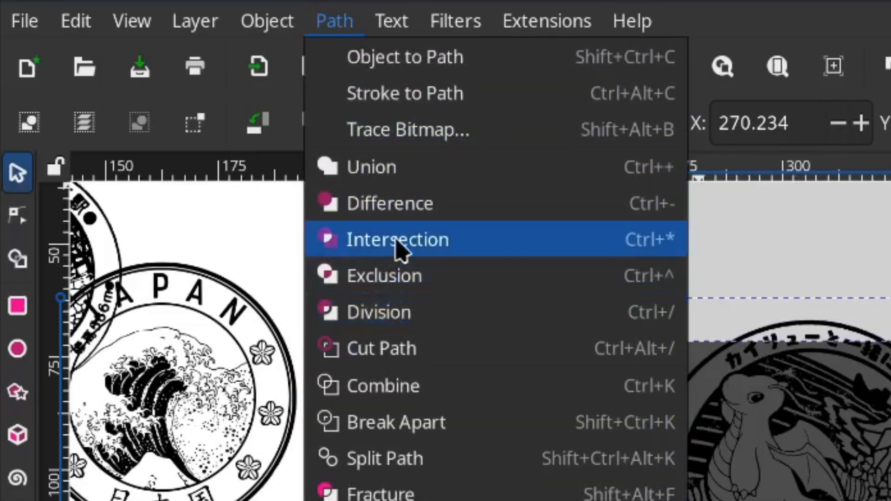
{"action": "left_click", "coordinate": [398, 239]}
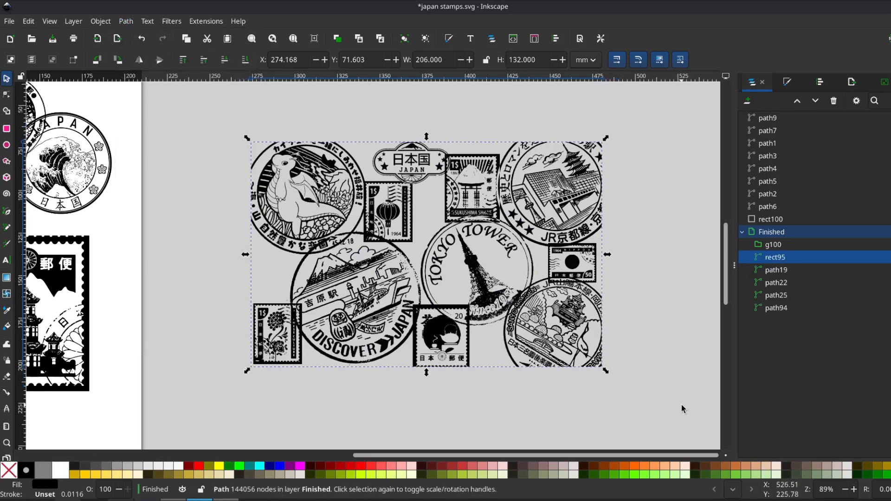
- Set export to Inkscape SVG with the file name 'japan stam'
{"action": "left_click", "coordinate": [8, 22]}
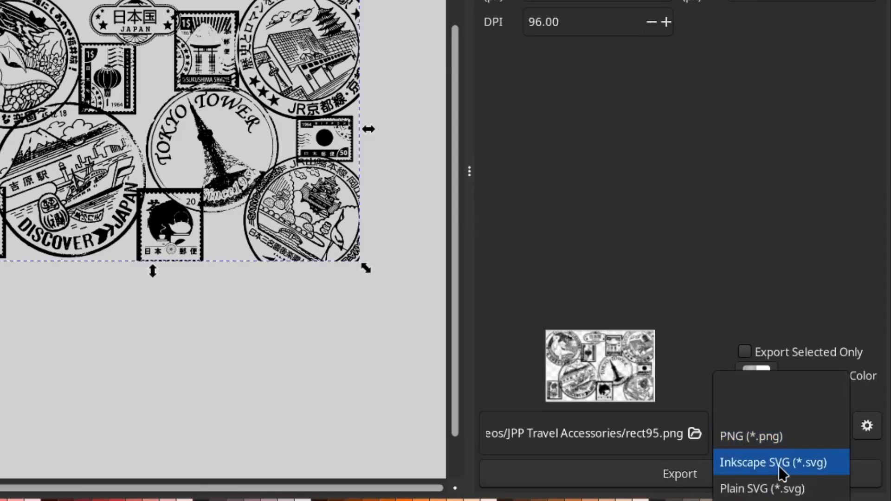
{"action": "left_click", "coordinate": [774, 462]}
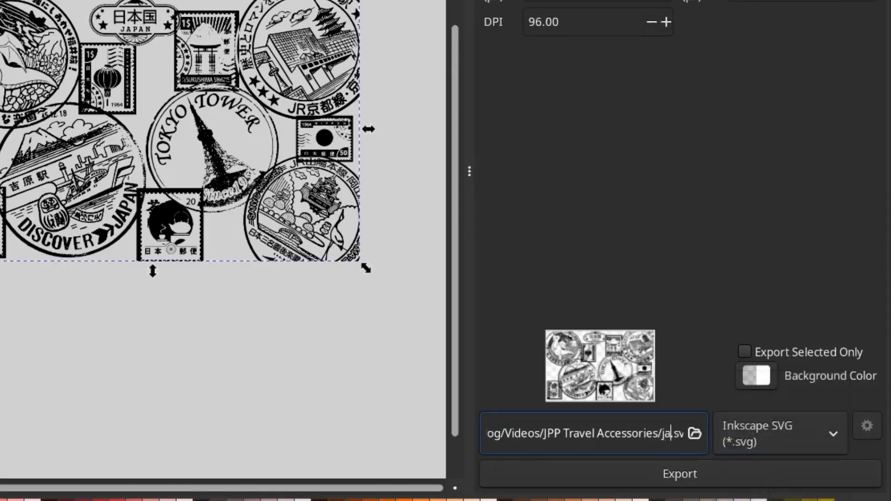
{"action": "type", "text": "japan stam"}
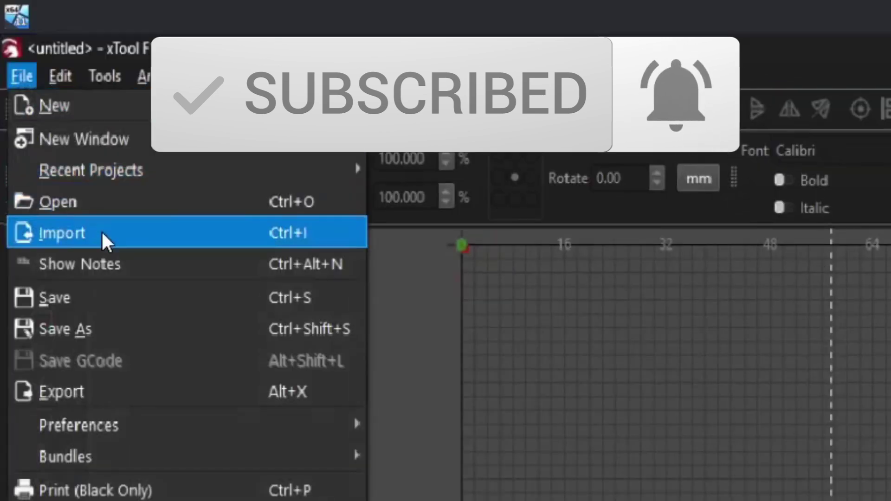
- Import the exported stamp collage SVG into the LightBurn project
{"action": "left_click", "coordinate": [62, 233]}
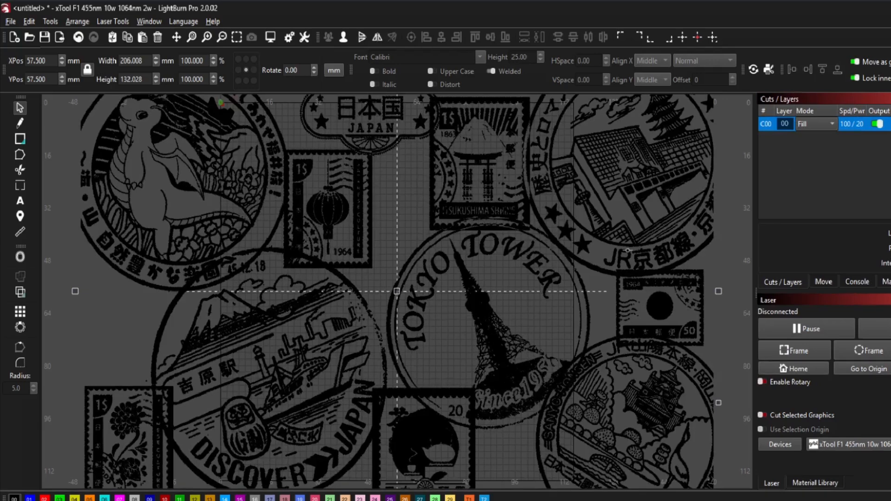